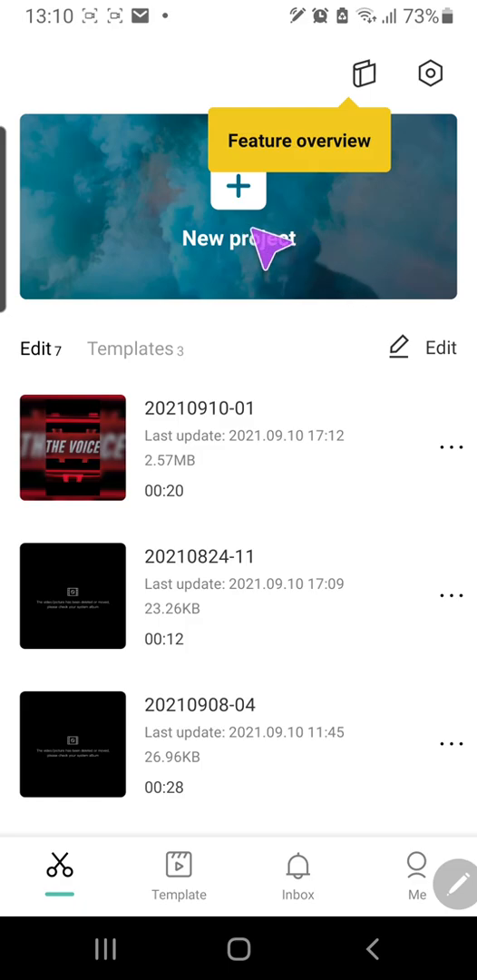
Create a new project containing the 00:18 performer video from the gallery.
click(237, 191)
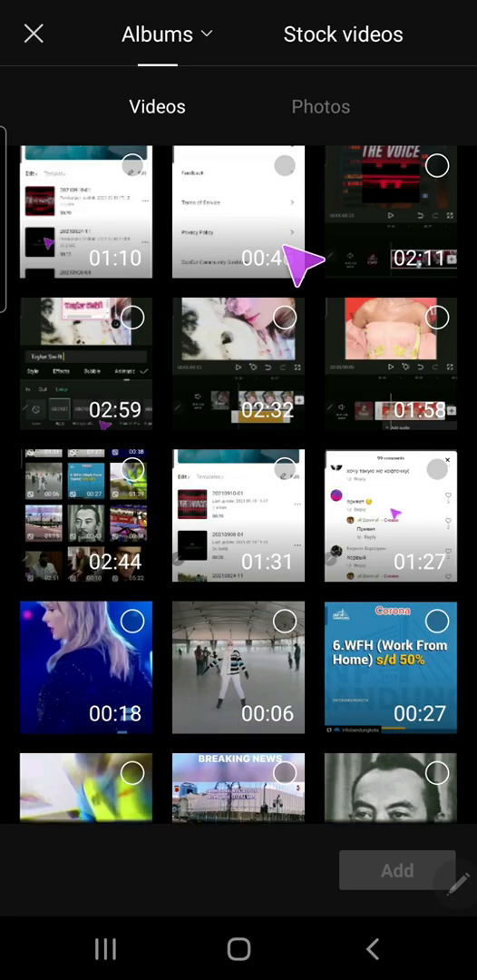
click(87, 668)
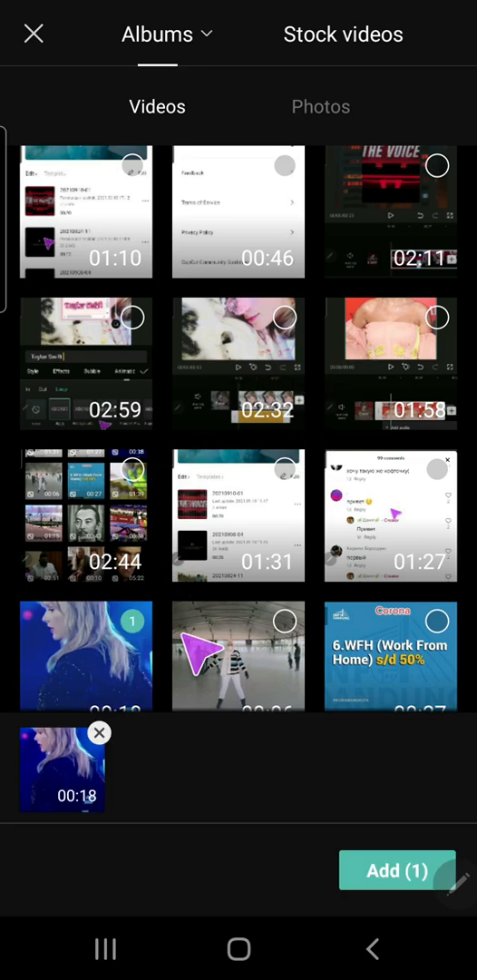
click(397, 870)
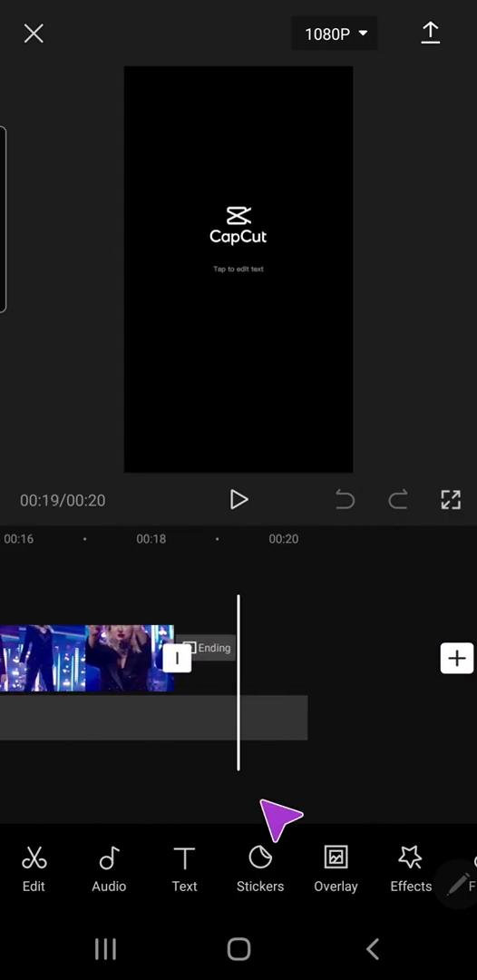
Remove the CapCut ending clip from the timeline and exit back to the project list.
click(263, 658)
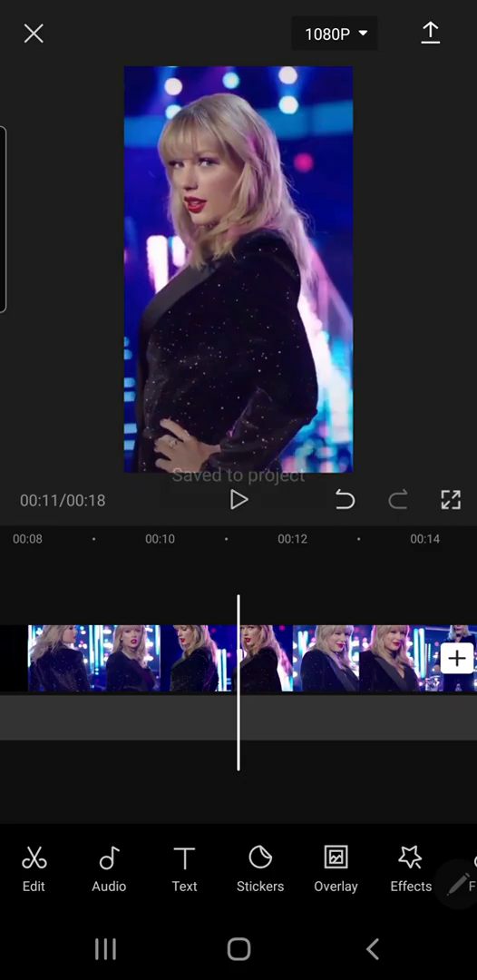
click(33, 33)
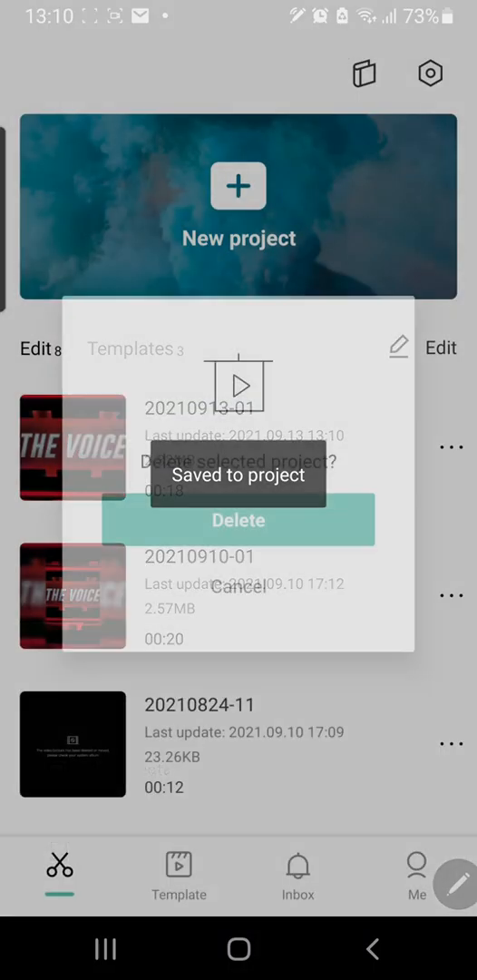
Delete the test project and turn off 'Add default ending' in Settings, confirming Discard.
click(238, 520)
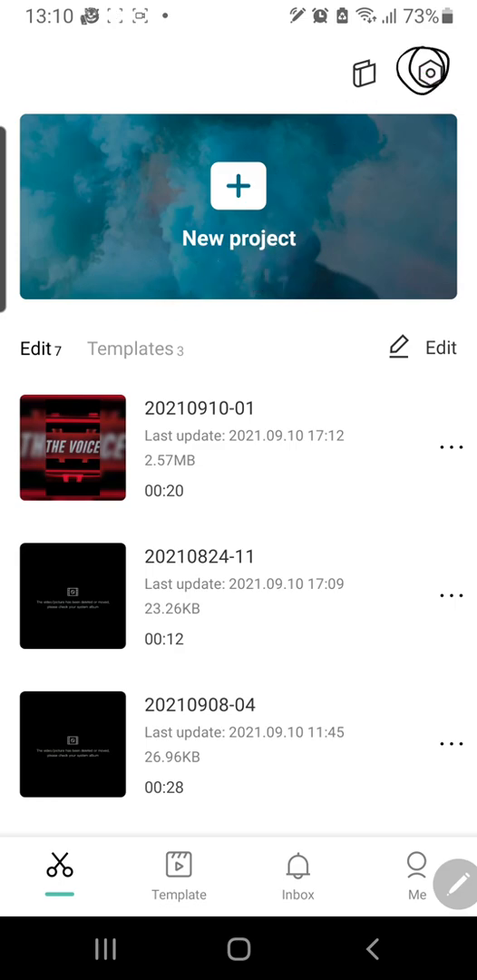
click(435, 65)
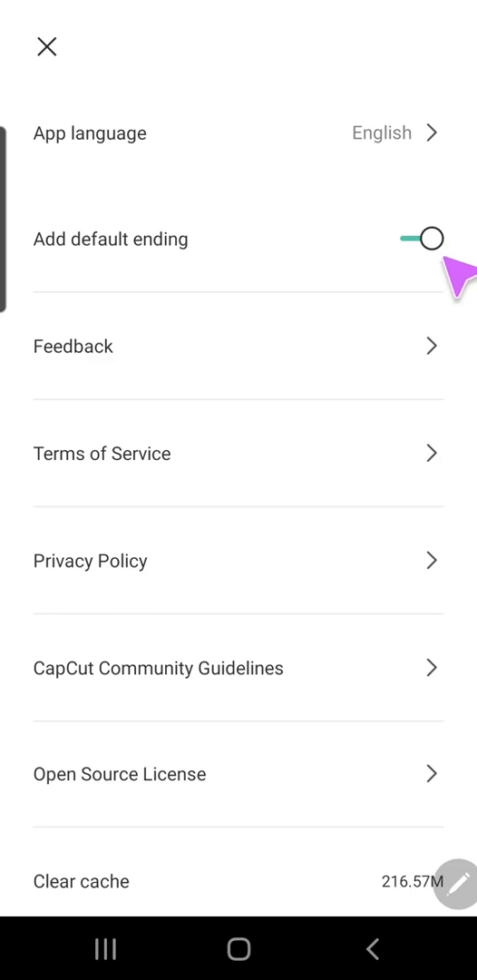
click(423, 237)
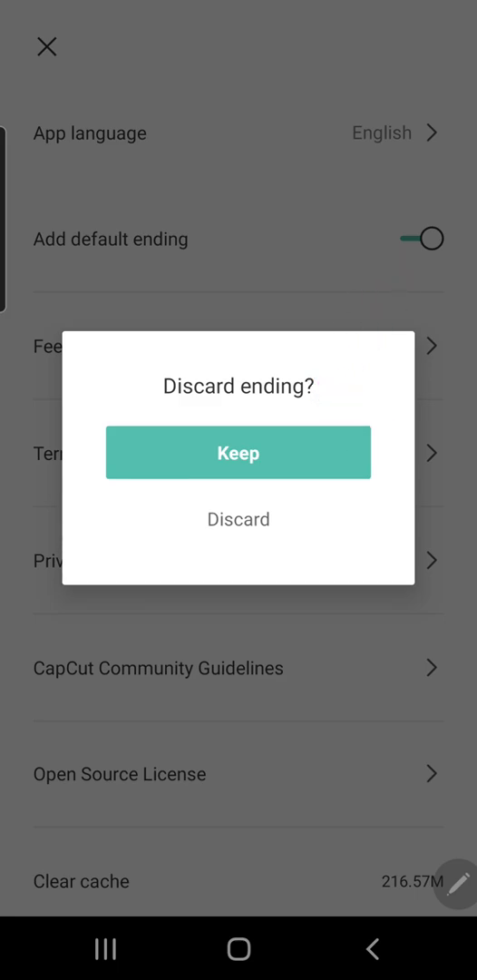
click(238, 519)
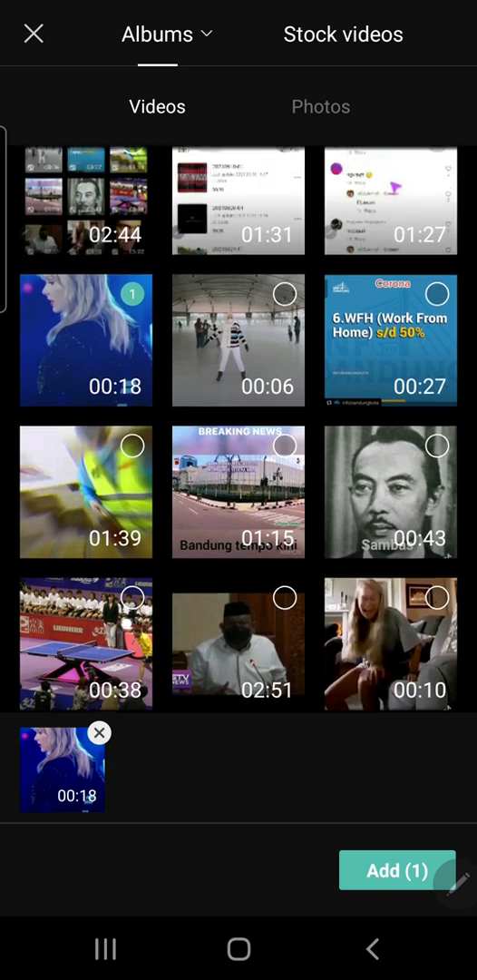
Add the 00:18 performer video to a fresh project, now with no ending clip.
click(397, 870)
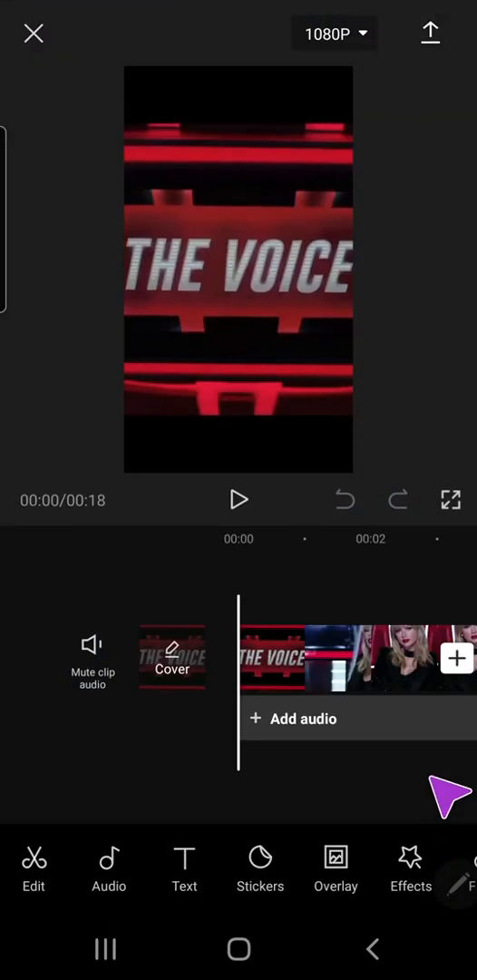